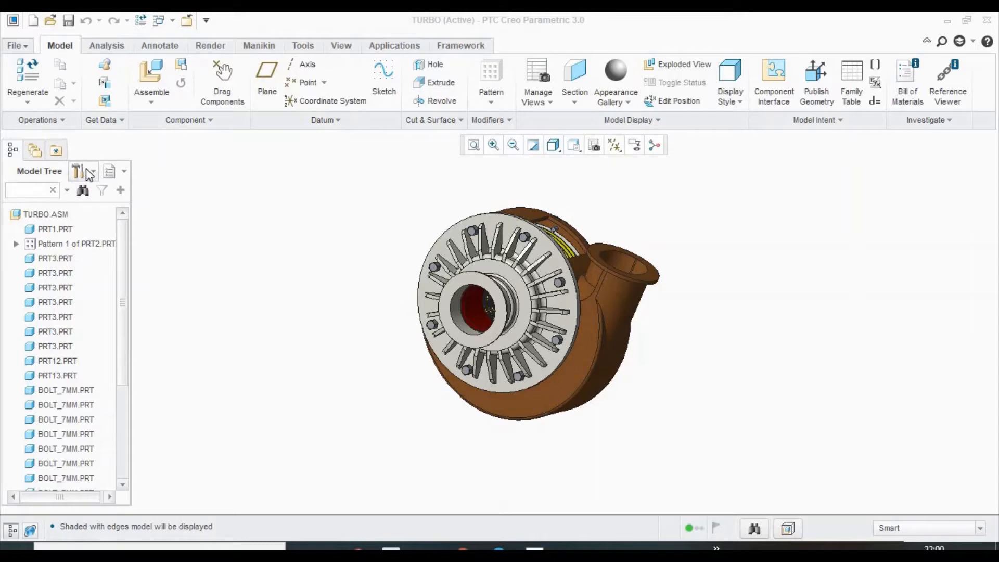
- Show the Model Tree Settings dropdown with Tree Filters and settings-file commands for the TURBO assembly
left_click(82, 173)
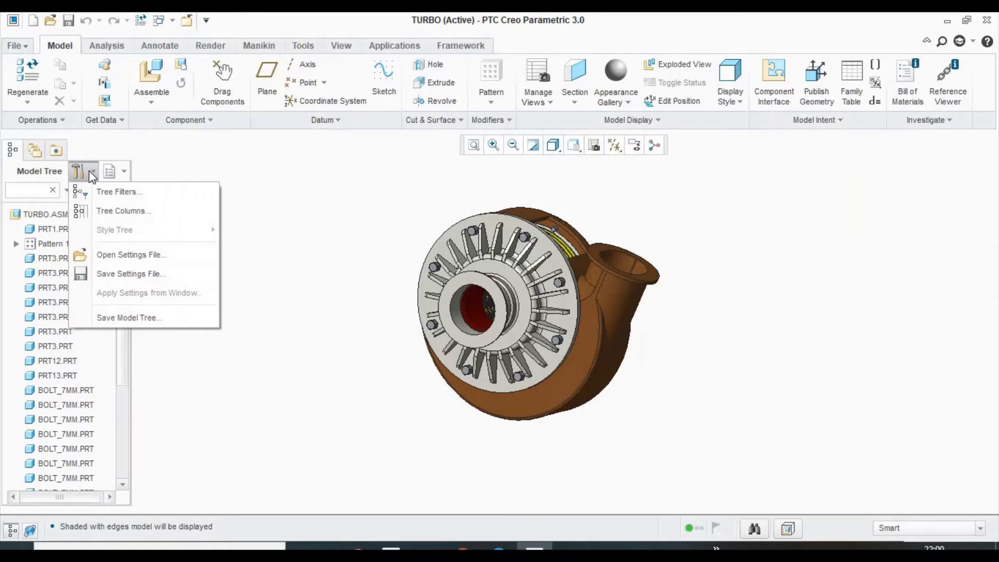
left_click(82, 170)
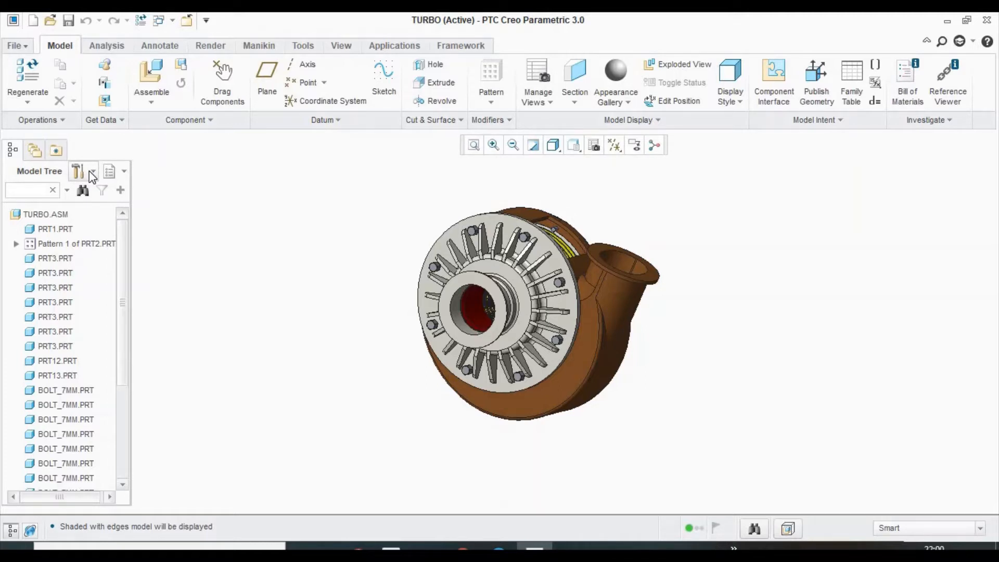
left_click(91, 172)
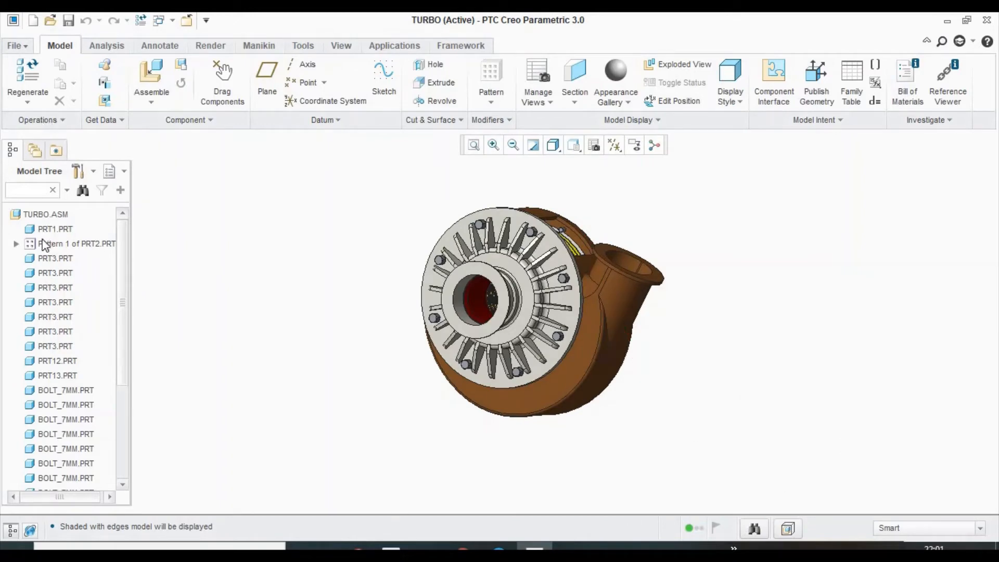
left_click(77, 171)
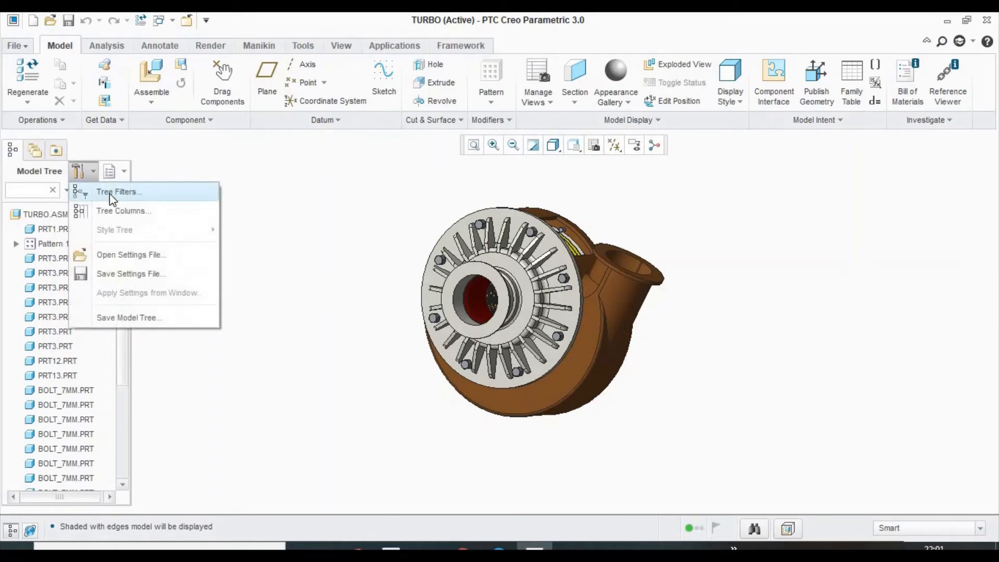
- Apply tree filters showing all feature types, suppressed objects and envelope components, with Sections hidden
left_click(118, 192)
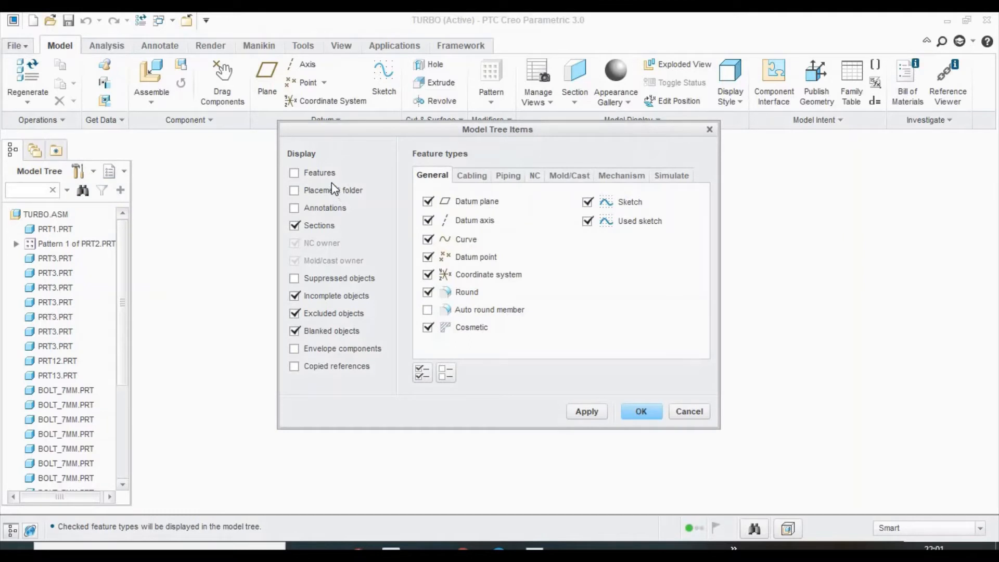
mouse_move(312, 184)
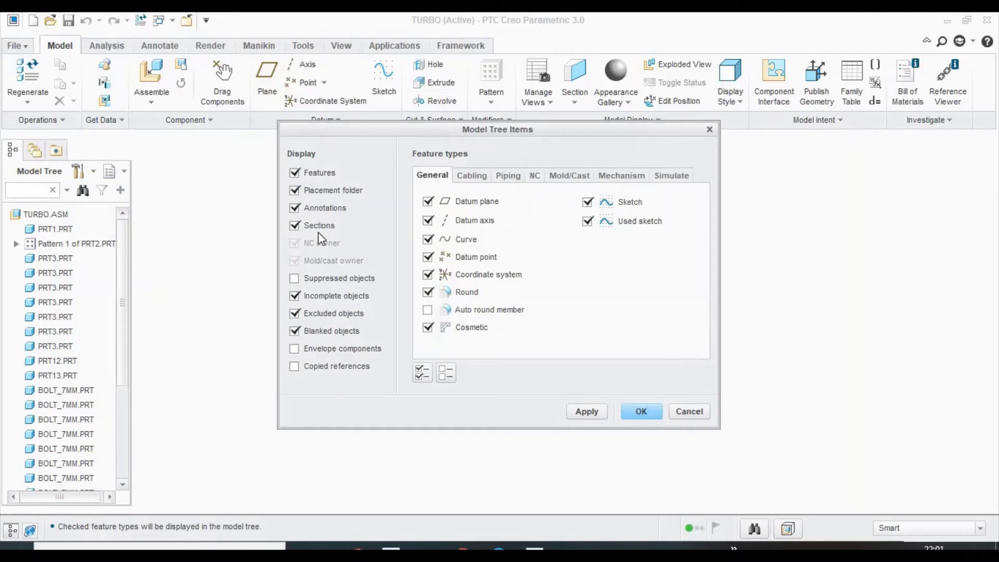
left_click(295, 225)
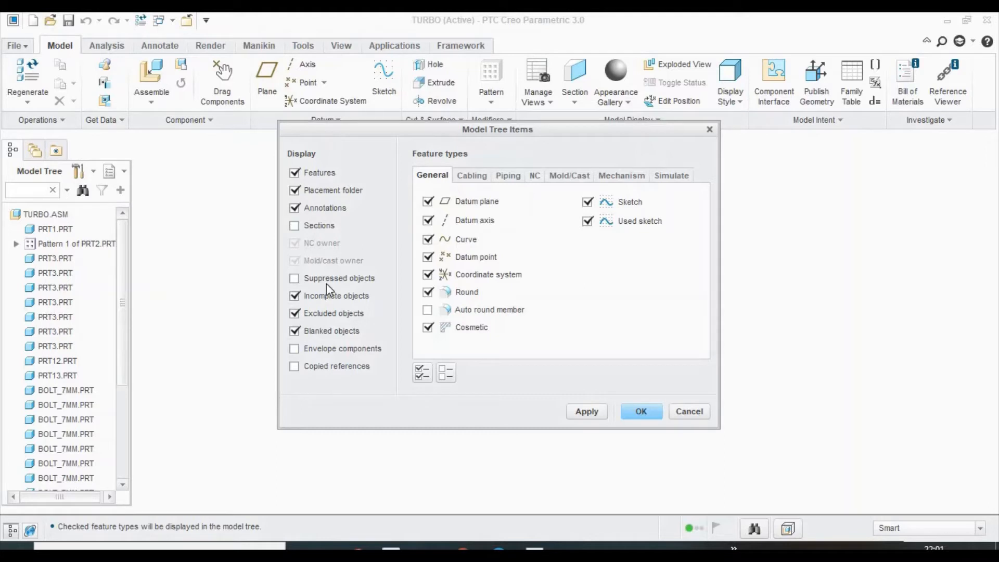
left_click(421, 372)
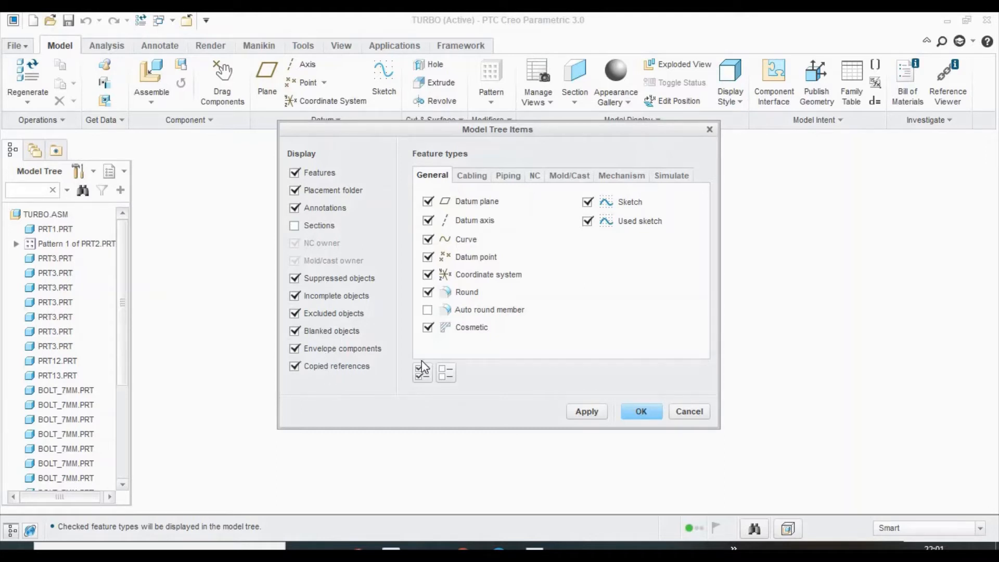
left_click(428, 310)
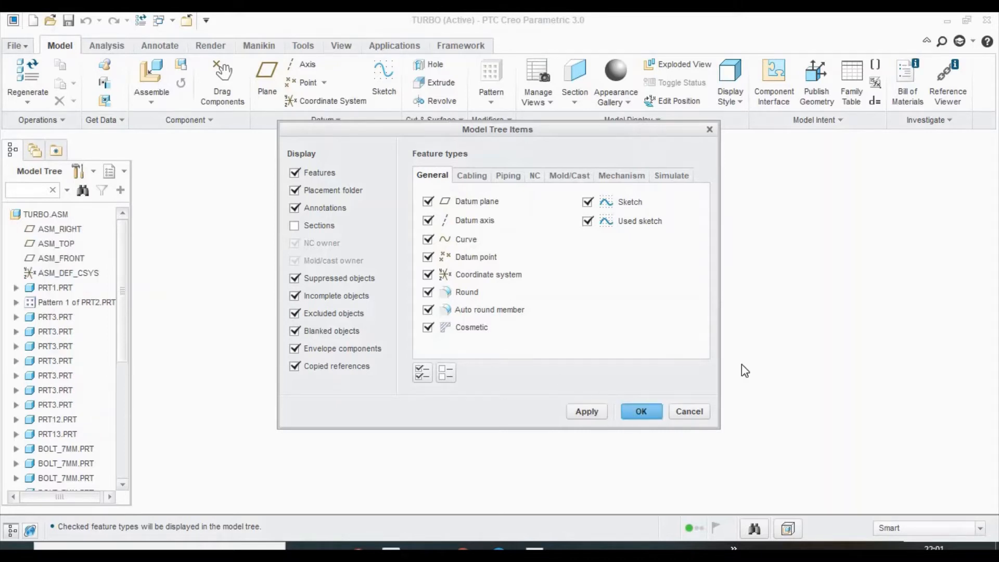
left_click(640, 411)
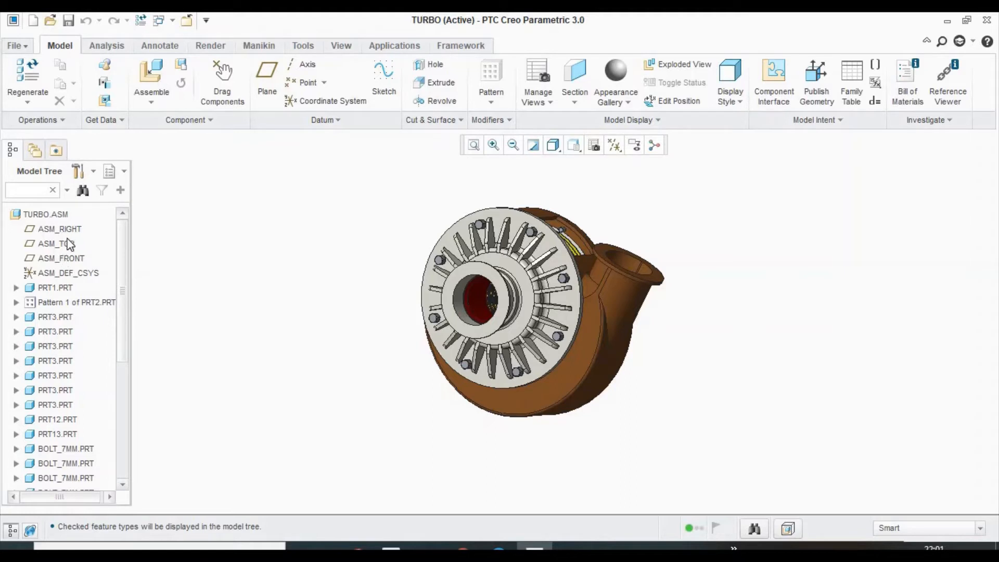
mouse_move(69, 258)
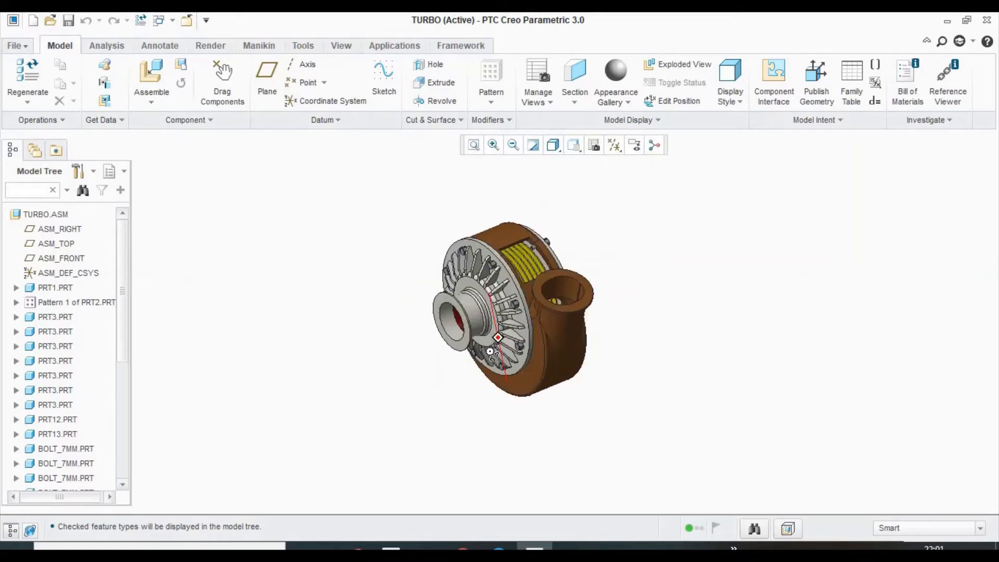
- Save the current Model Tree settings as tree.cfg in the creo folder
left_click(78, 171)
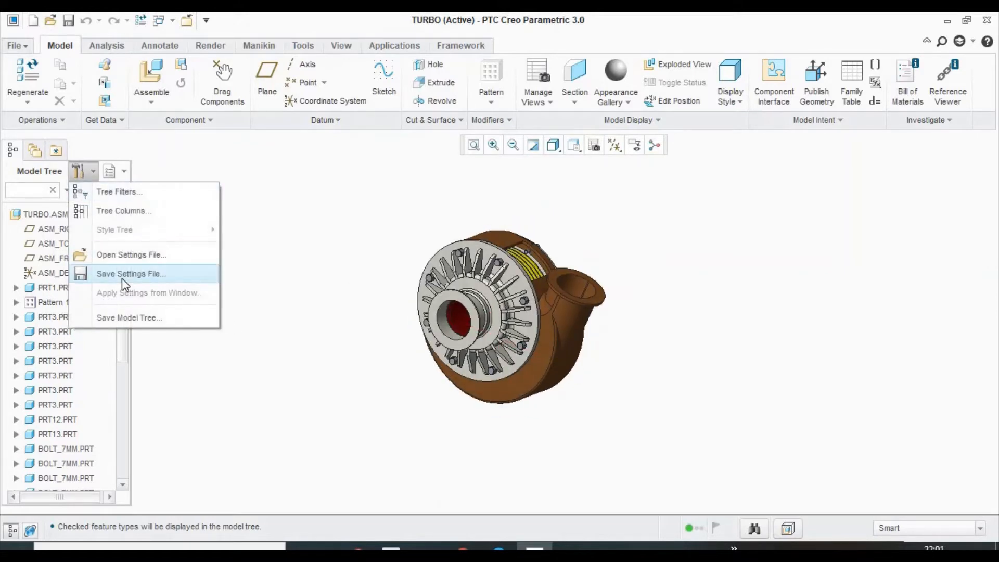
left_click(131, 274)
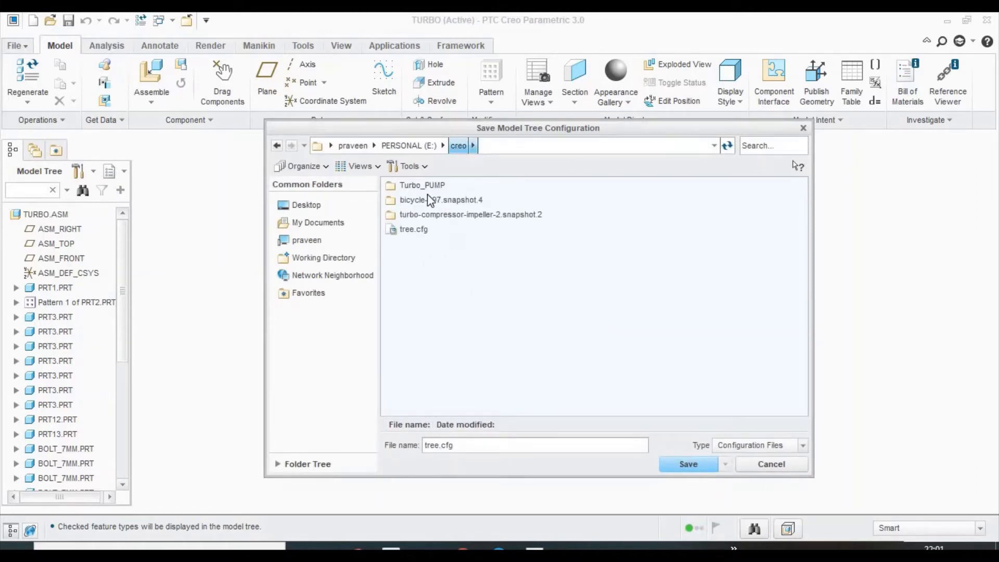
mouse_move(439, 219)
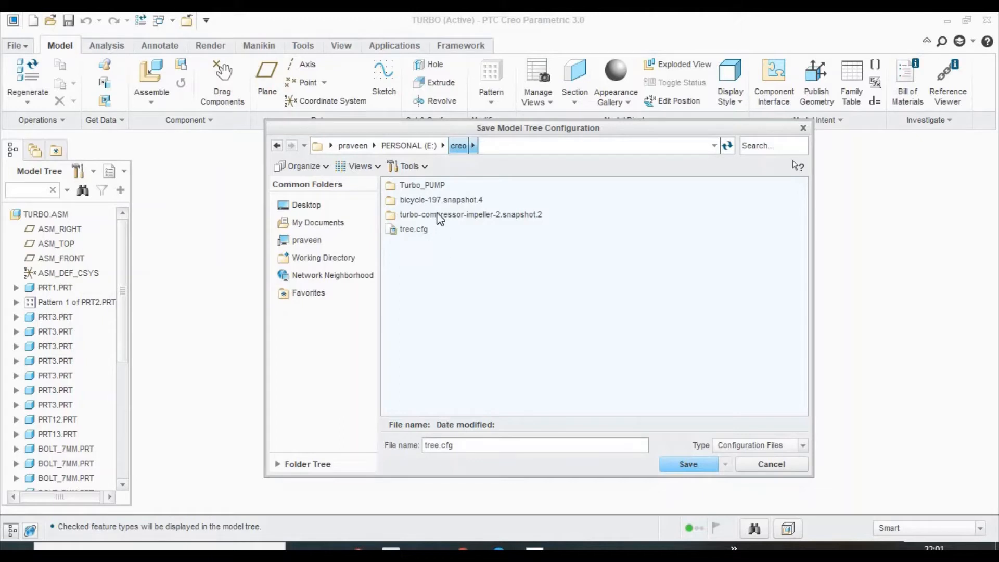
mouse_move(434, 250)
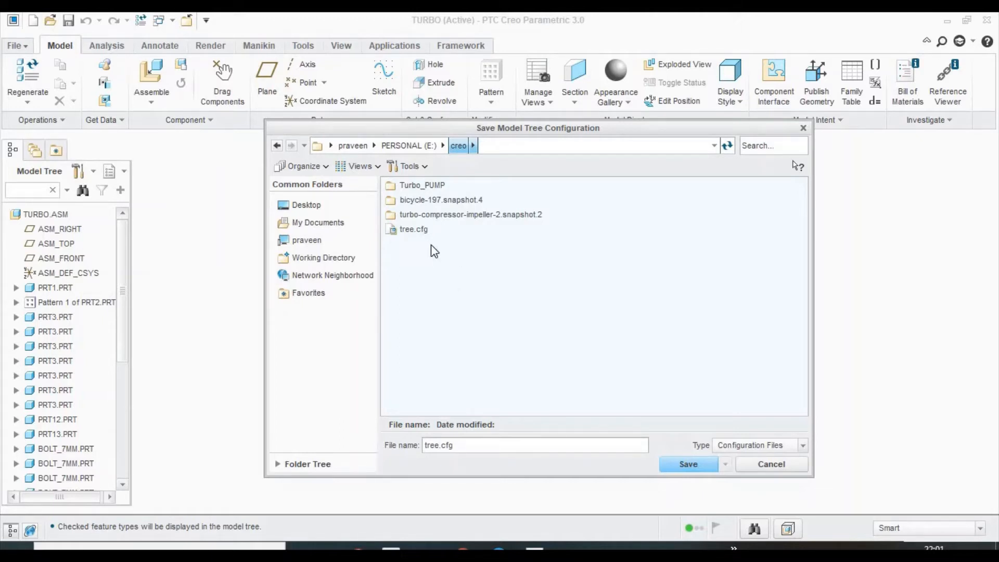
mouse_move(414, 223)
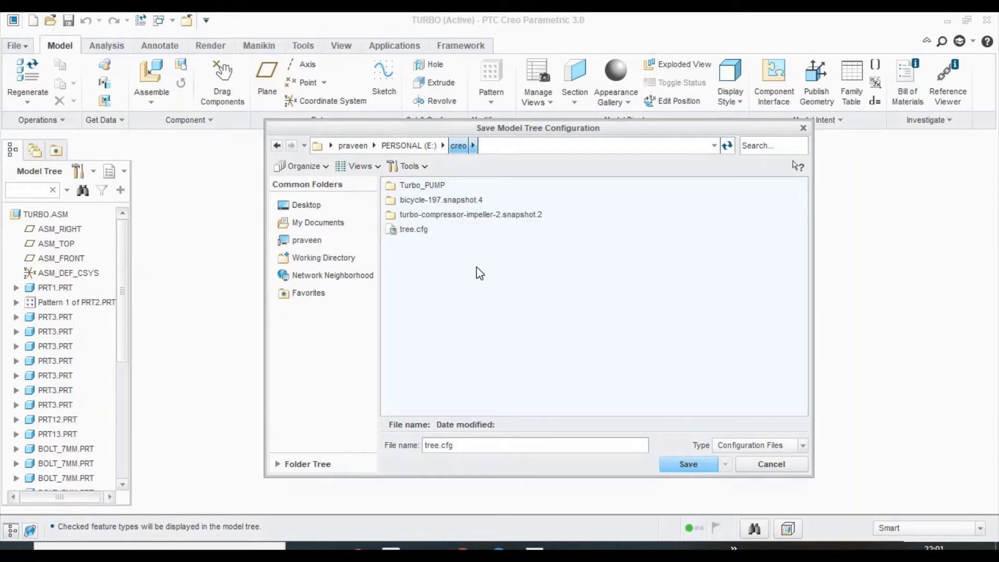
mouse_move(483, 267)
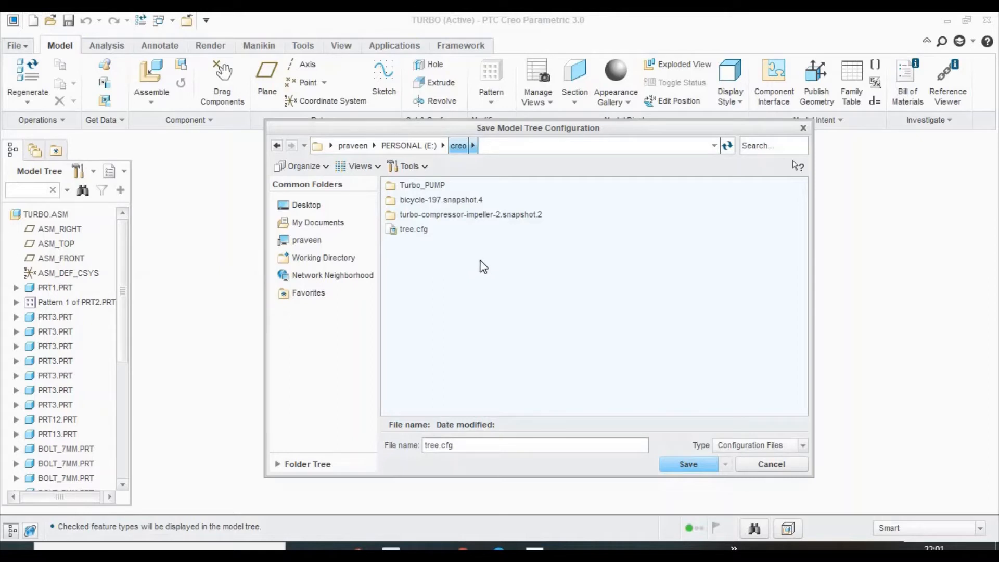
mouse_move(464, 193)
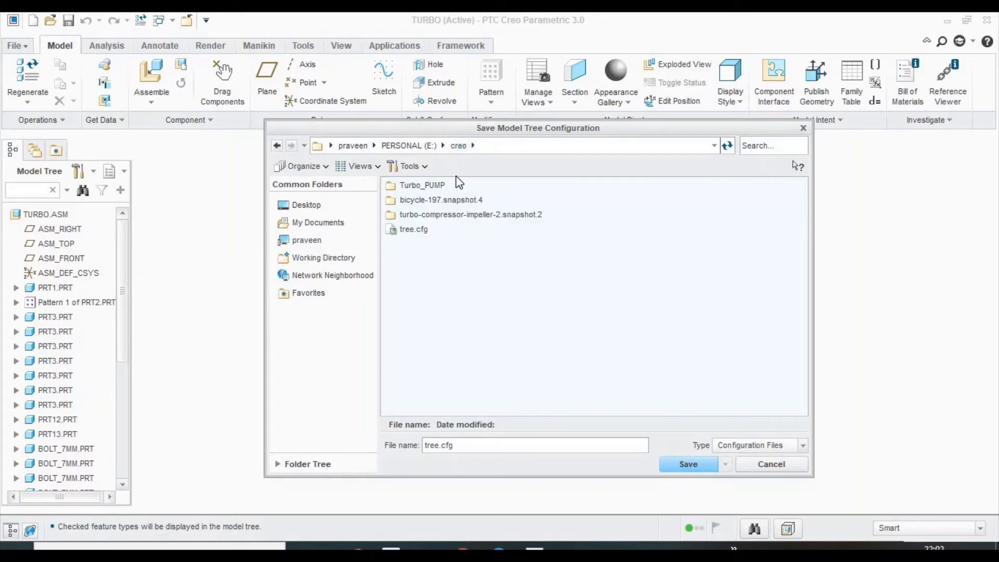
mouse_move(448, 243)
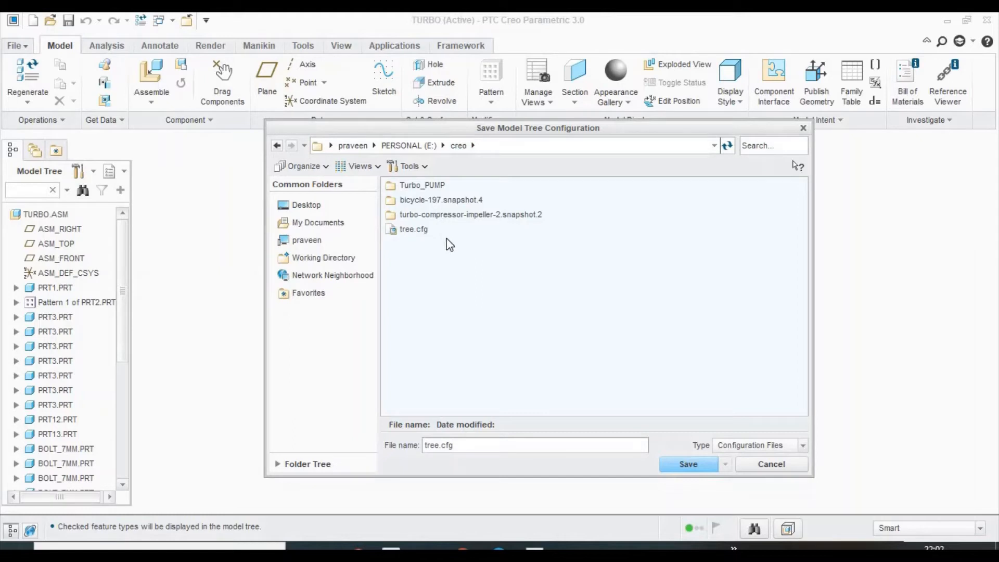
mouse_move(442, 266)
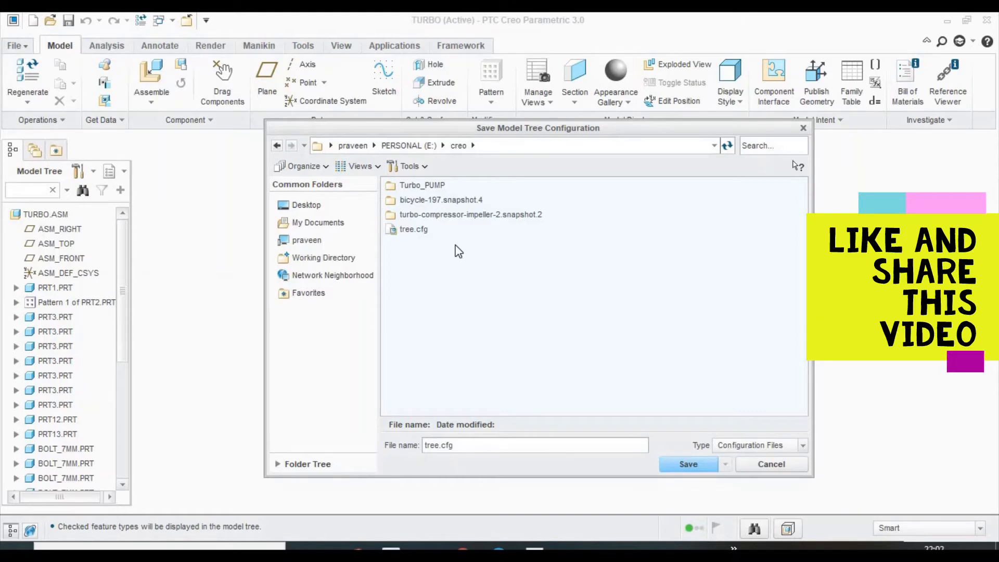
mouse_move(460, 248)
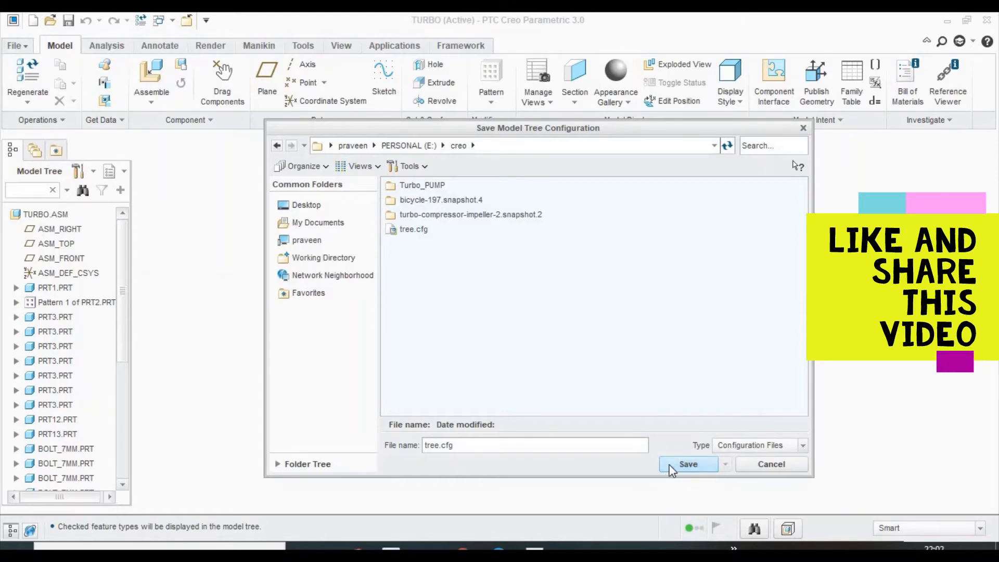
left_click(688, 463)
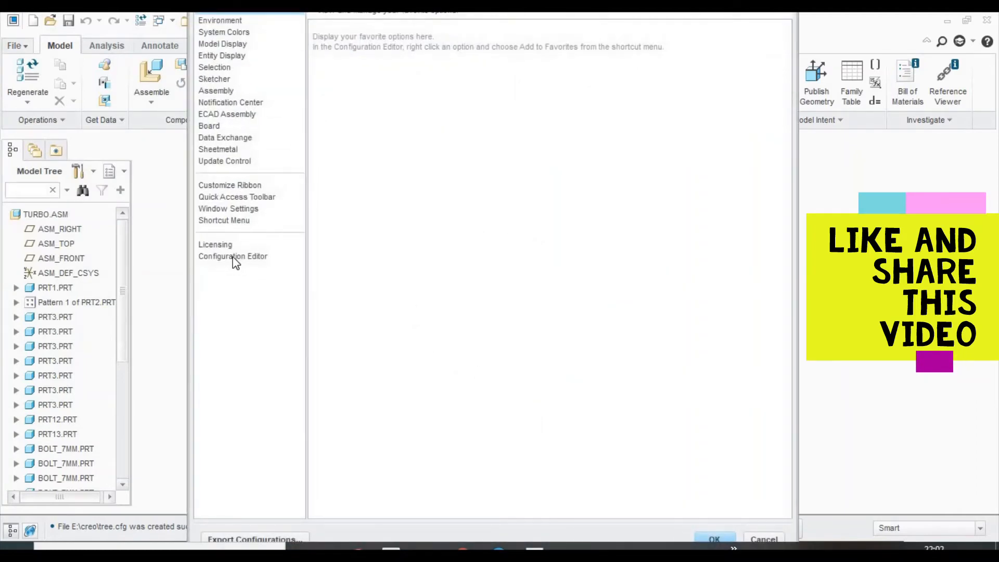
- Search the configuration editor for 'tree' and select the mdl_tree_cfg_file option
left_click(233, 256)
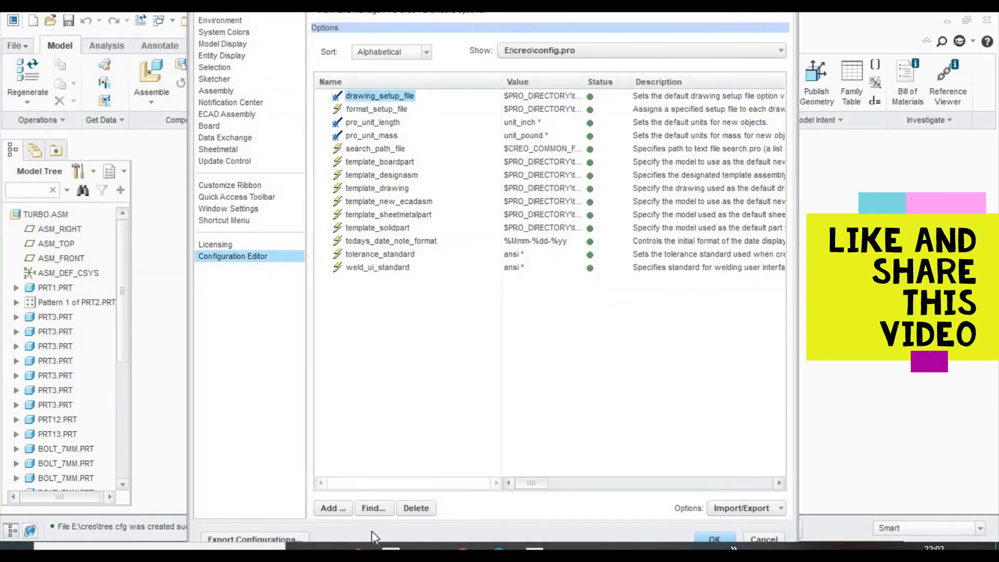
left_click(372, 508)
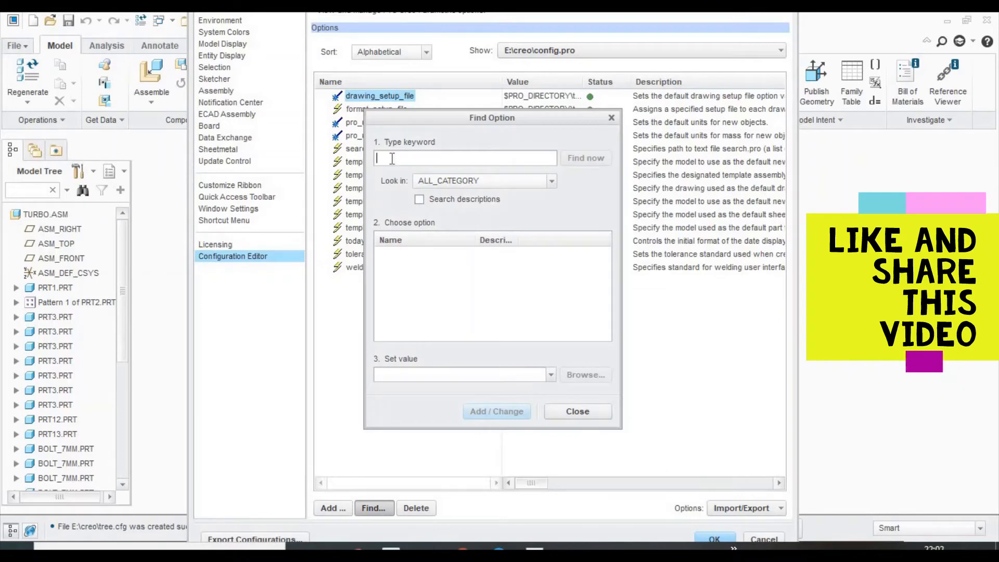
type("tree")
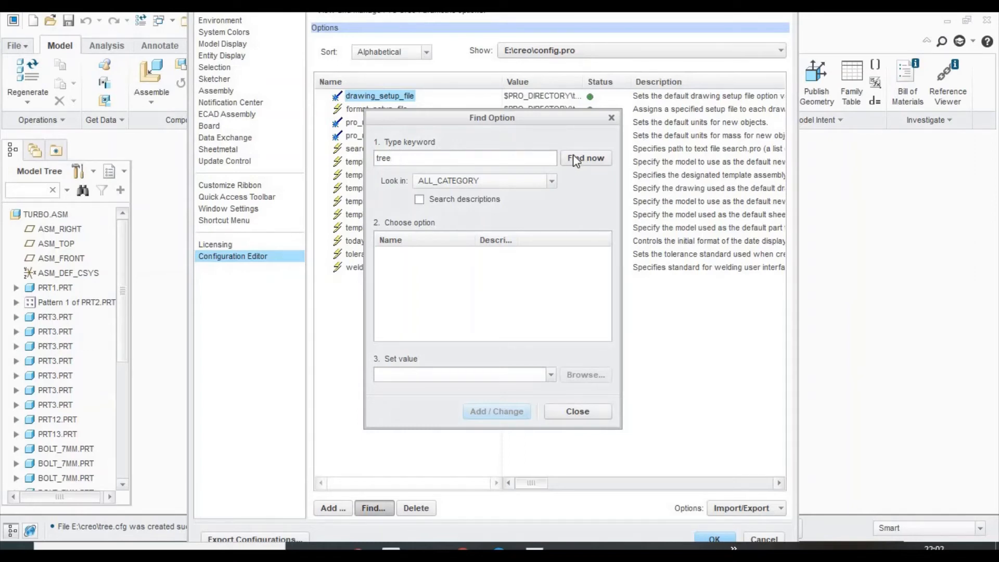
mouse_move(584, 158)
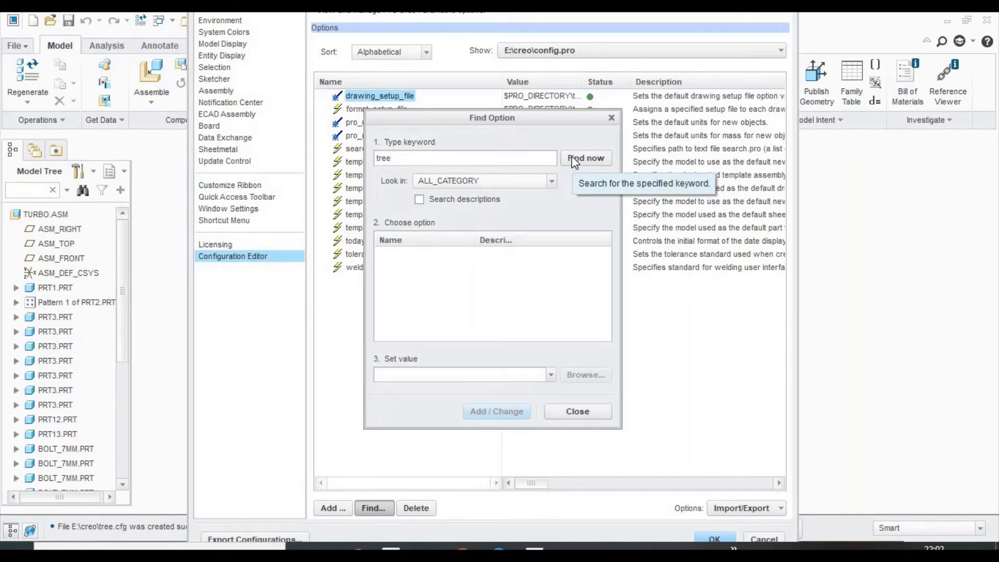
left_click(584, 158)
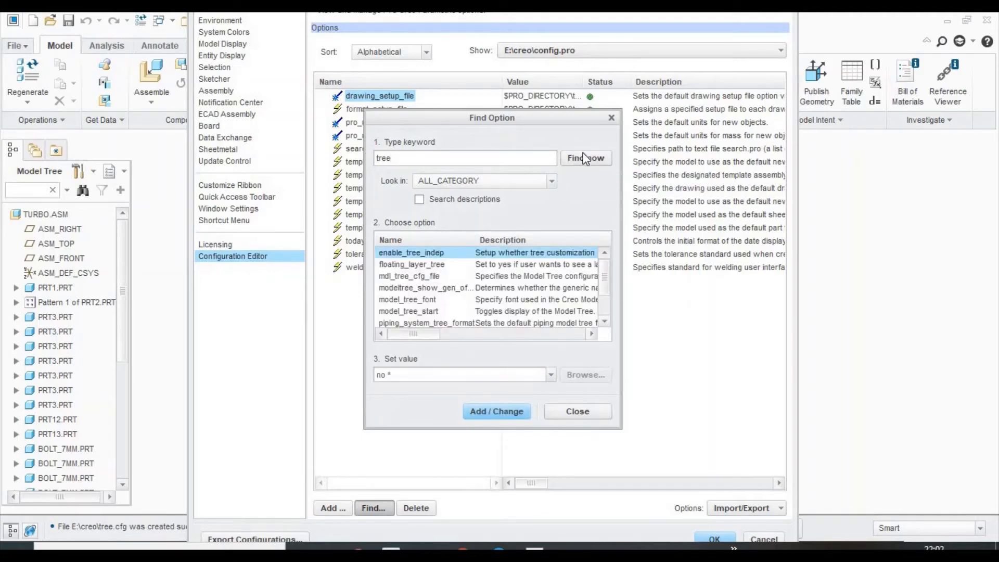
left_click(408, 276)
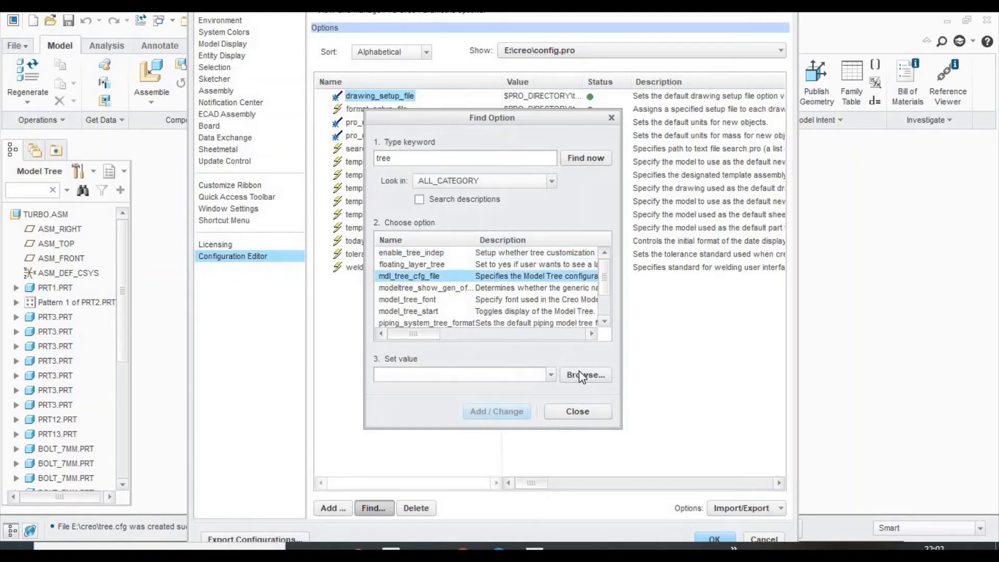
- Set mdl_tree_cfg_file to E:\creo\tree.cfg in config.pro and apply the options
left_click(583, 375)
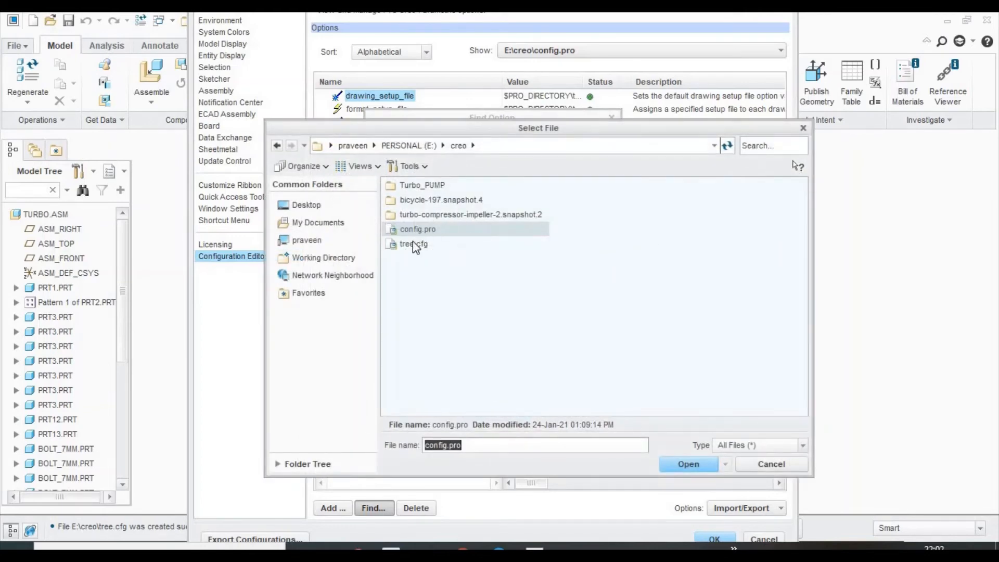
left_click(414, 243)
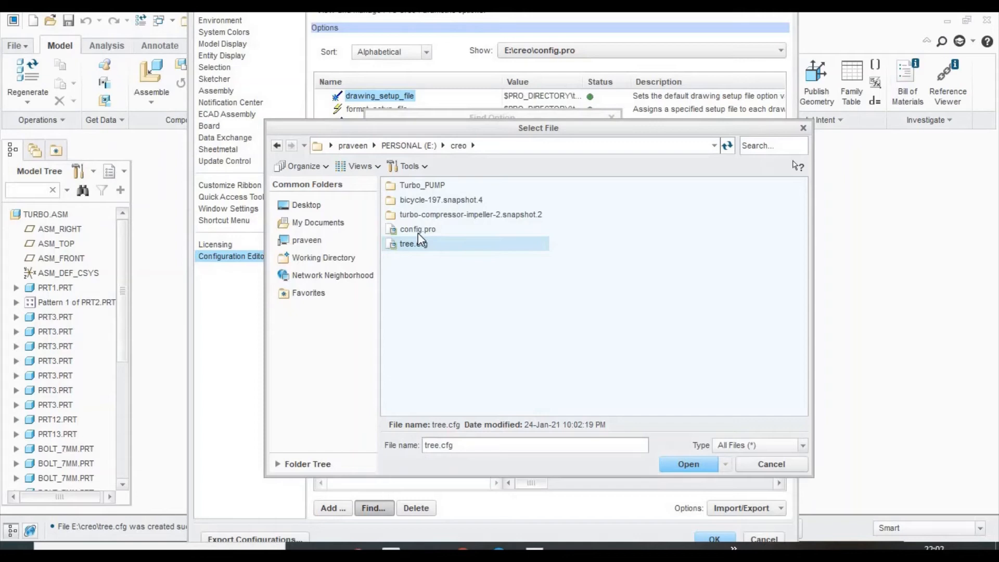
mouse_move(505, 285)
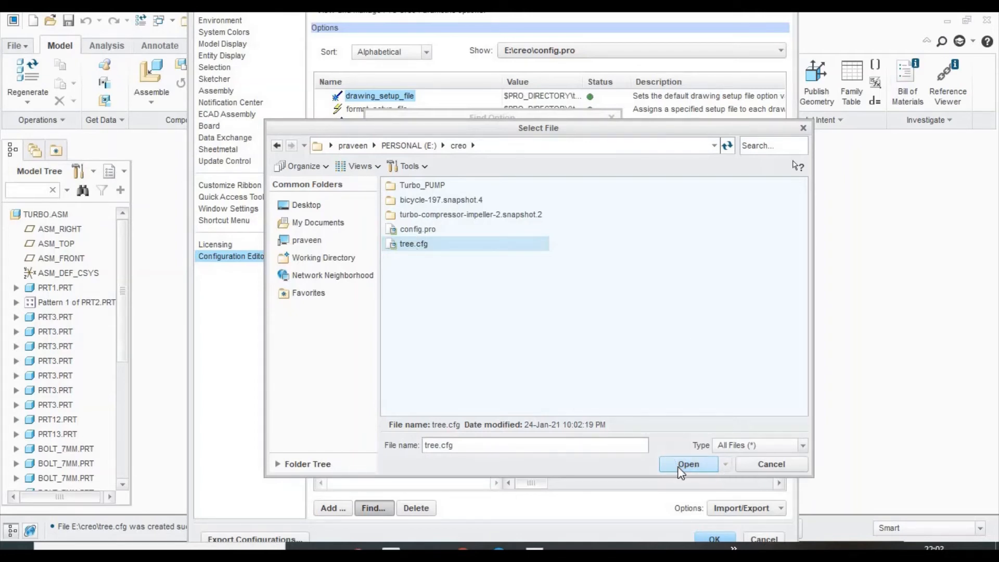
left_click(688, 464)
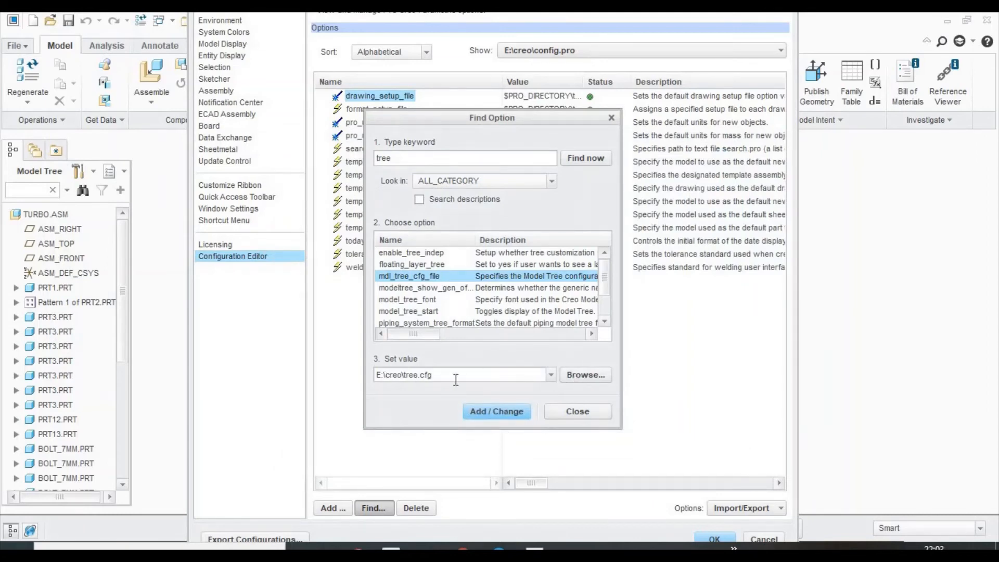
left_click(496, 411)
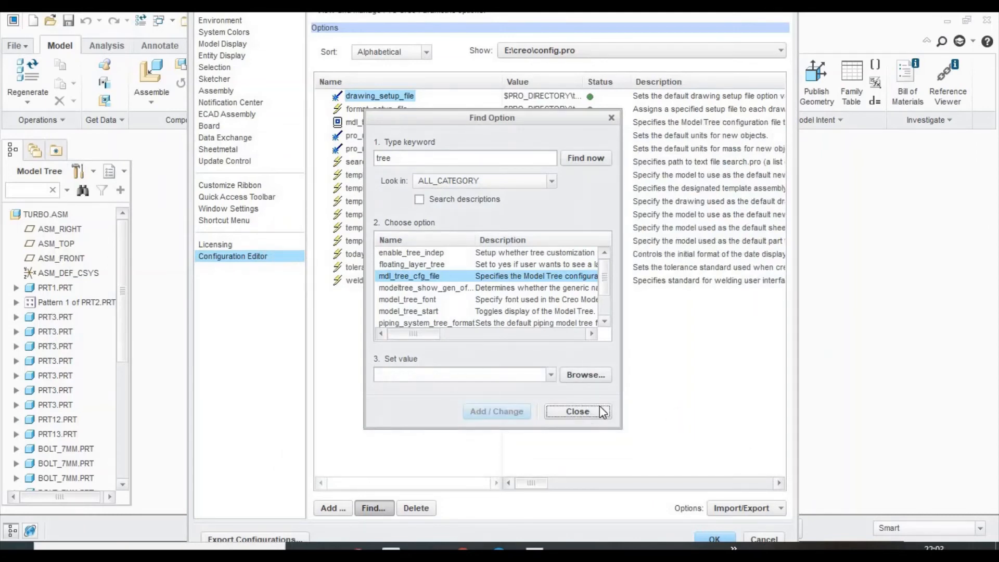
left_click(575, 411)
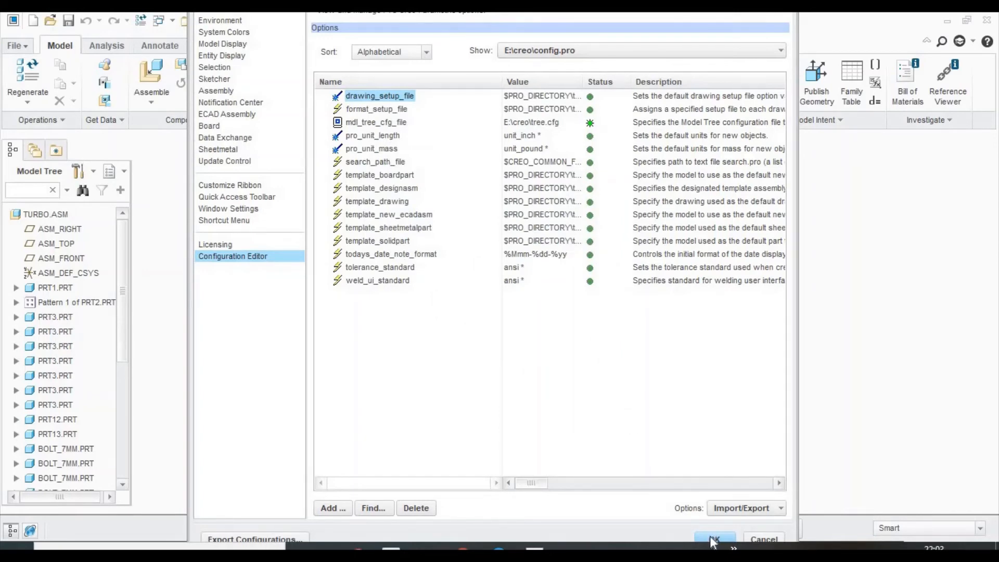
left_click(714, 539)
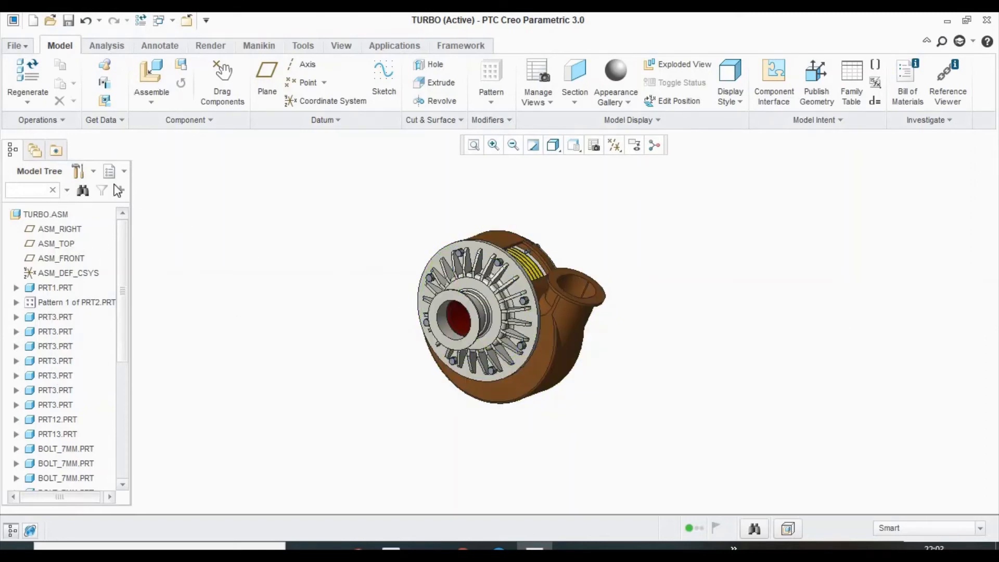
- Restart Creo maximized and set the working directory to E:\creo\Turbo_PUMP
left_click(78, 170)
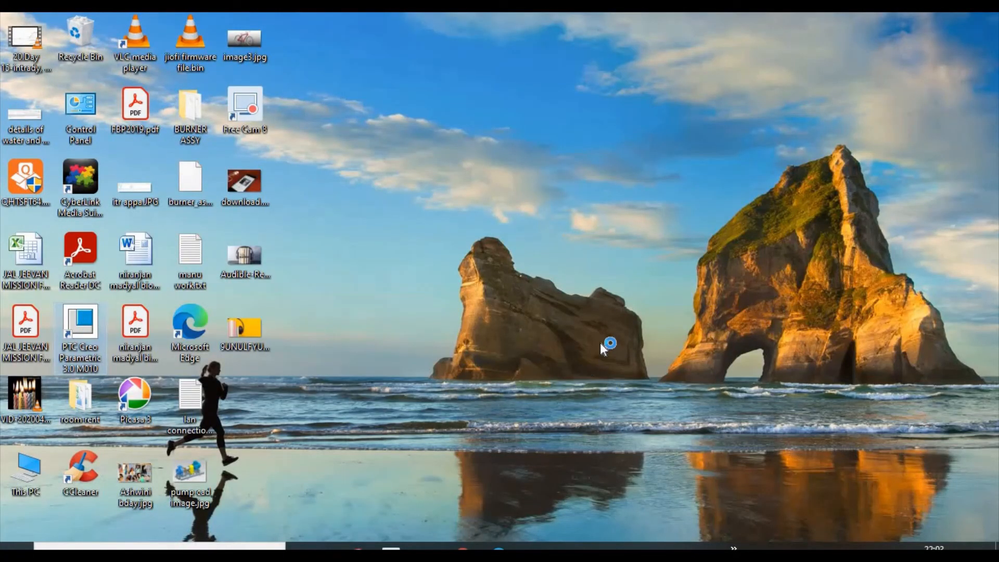
double_click(80, 327)
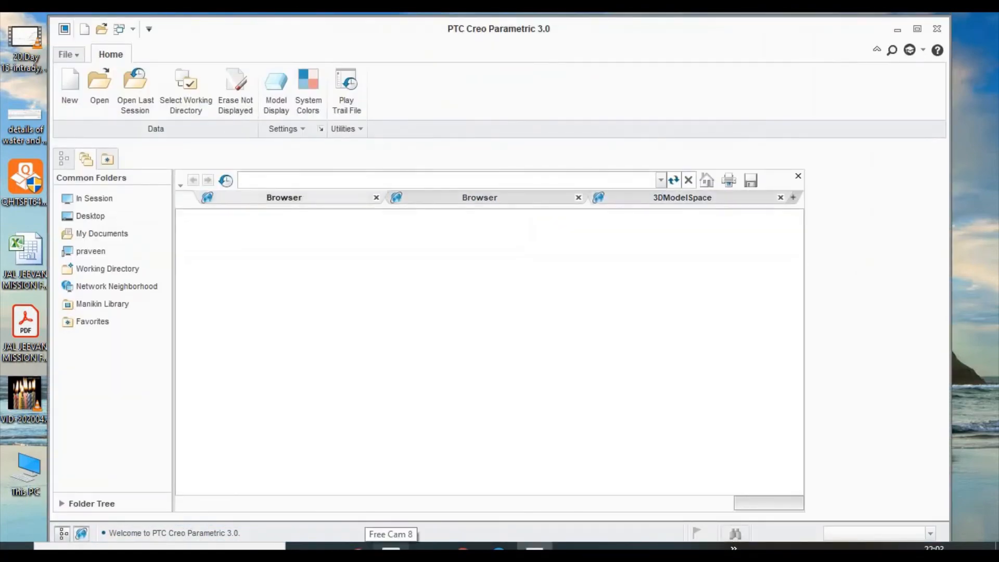
left_click(797, 176)
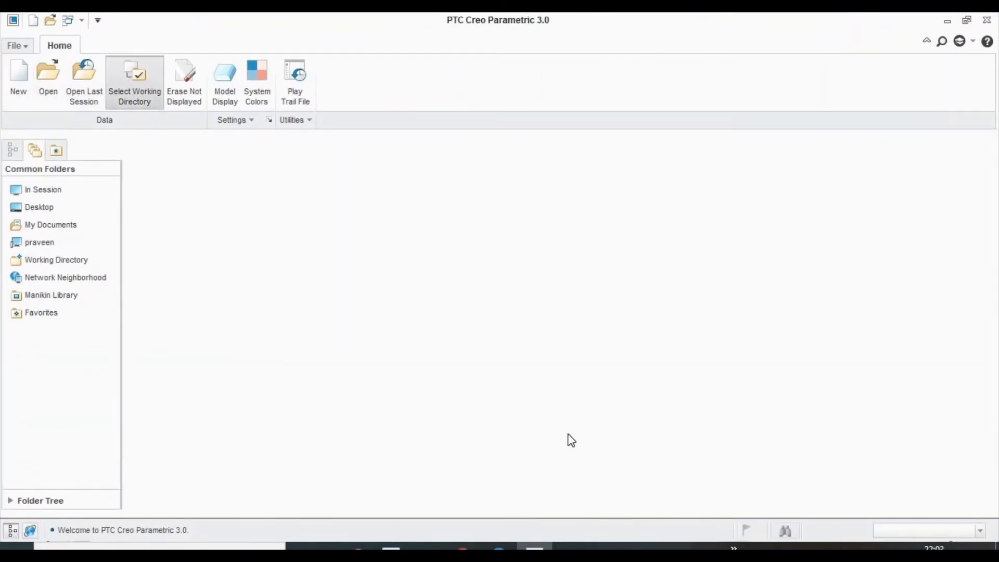
left_click(134, 83)
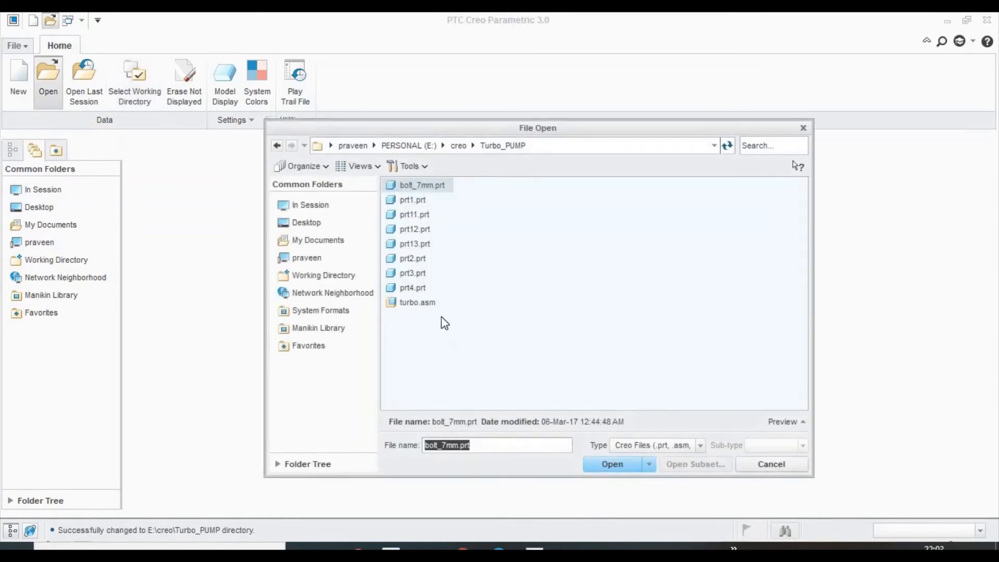
- Reopen turbo.asm and hide the spin center and datum display for a clean shaded view
left_click(416, 302)
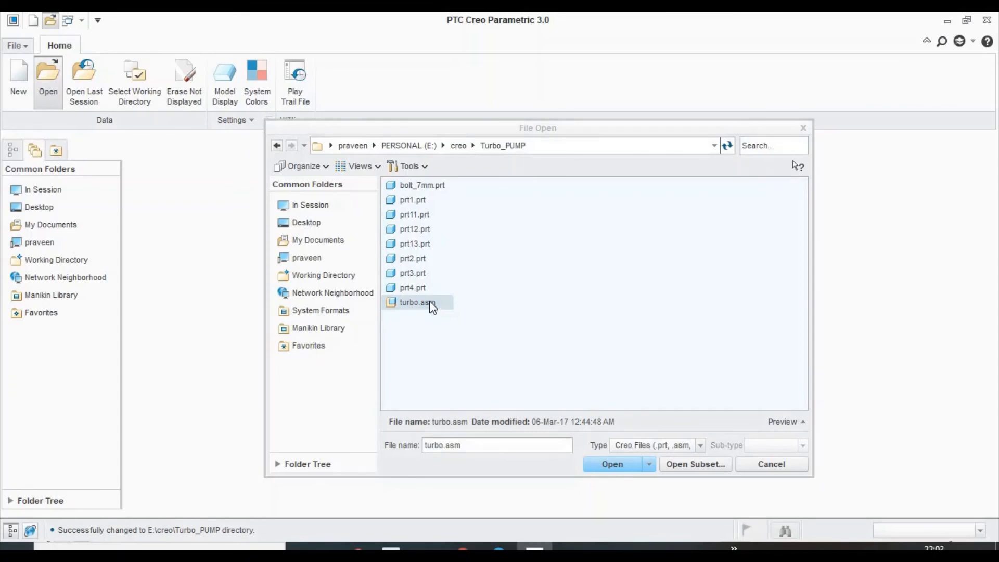
left_click(610, 463)
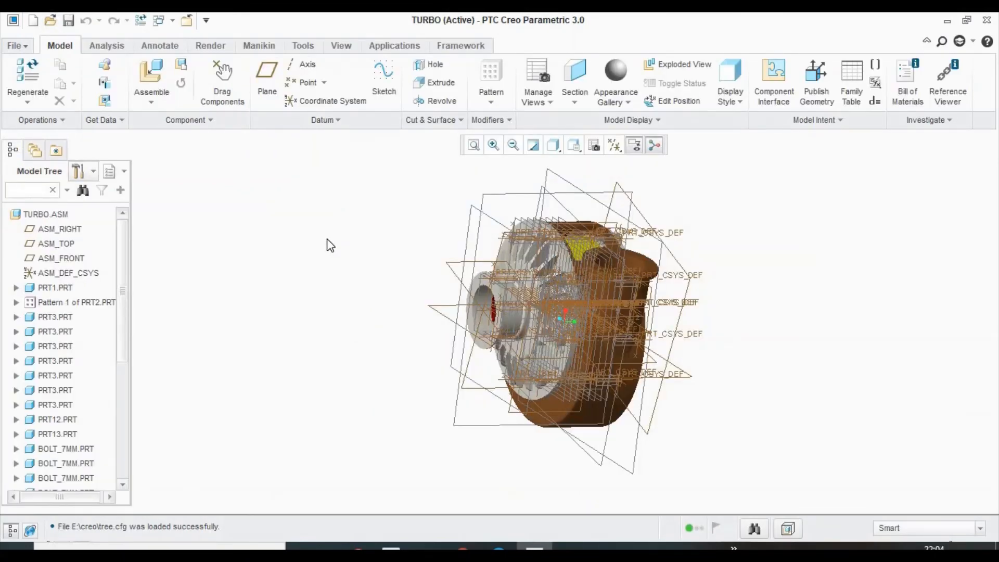
left_click(634, 145)
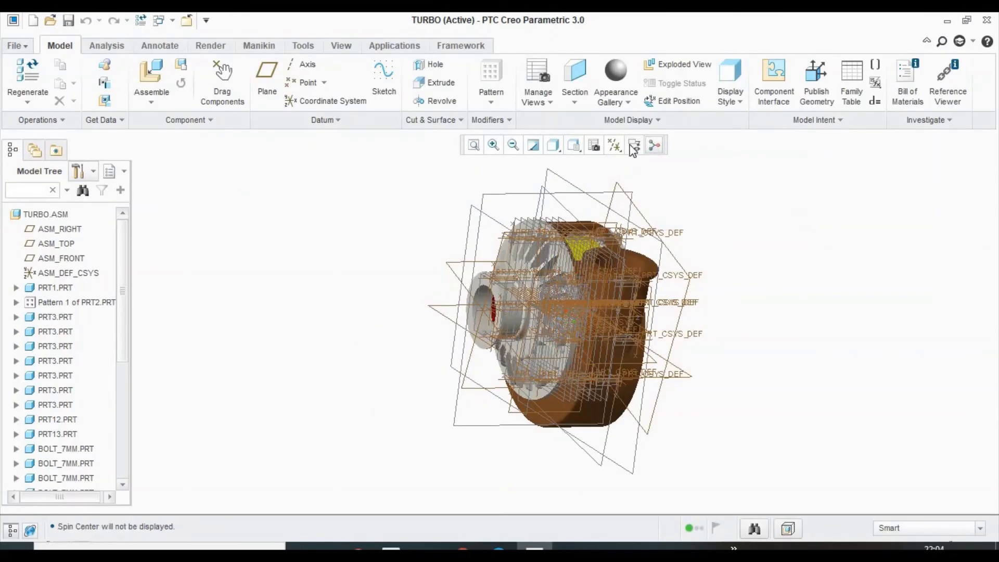
left_click(534, 145)
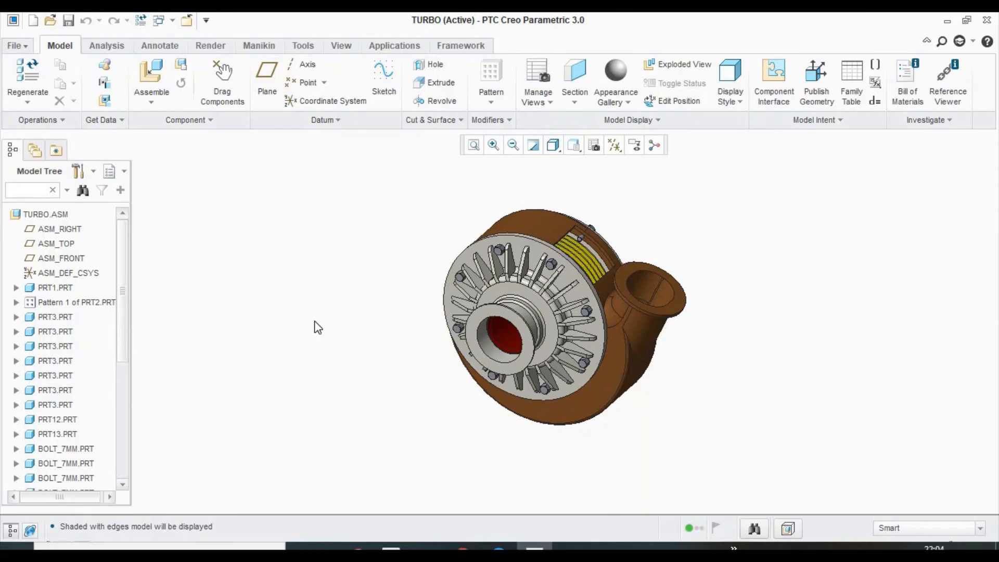
left_click(78, 171)
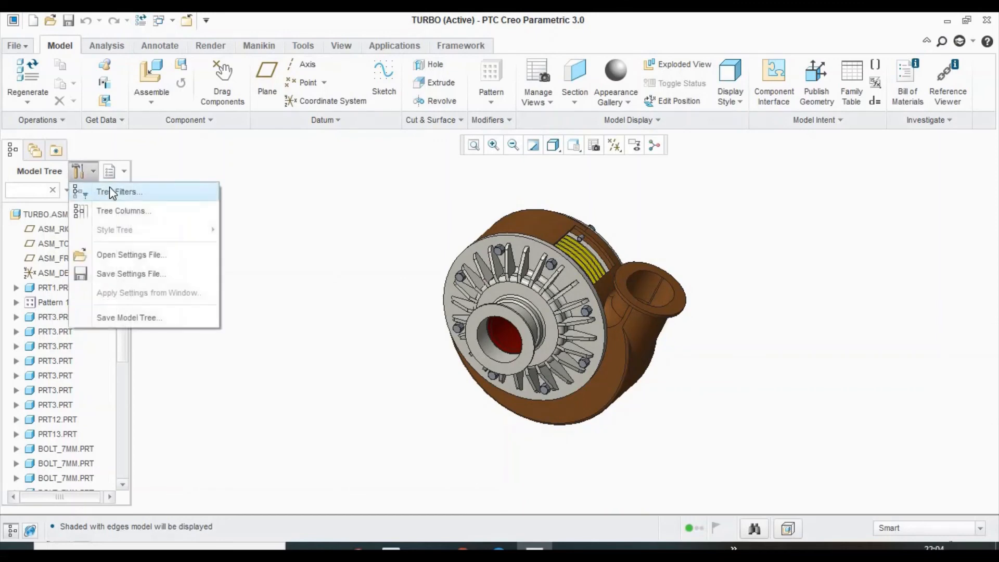
left_click(120, 192)
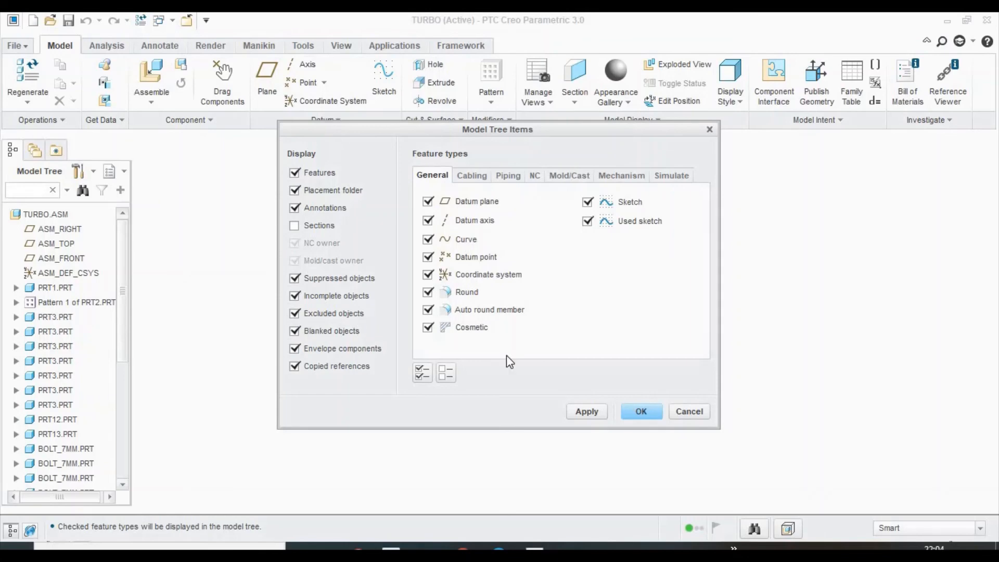
left_click(640, 411)
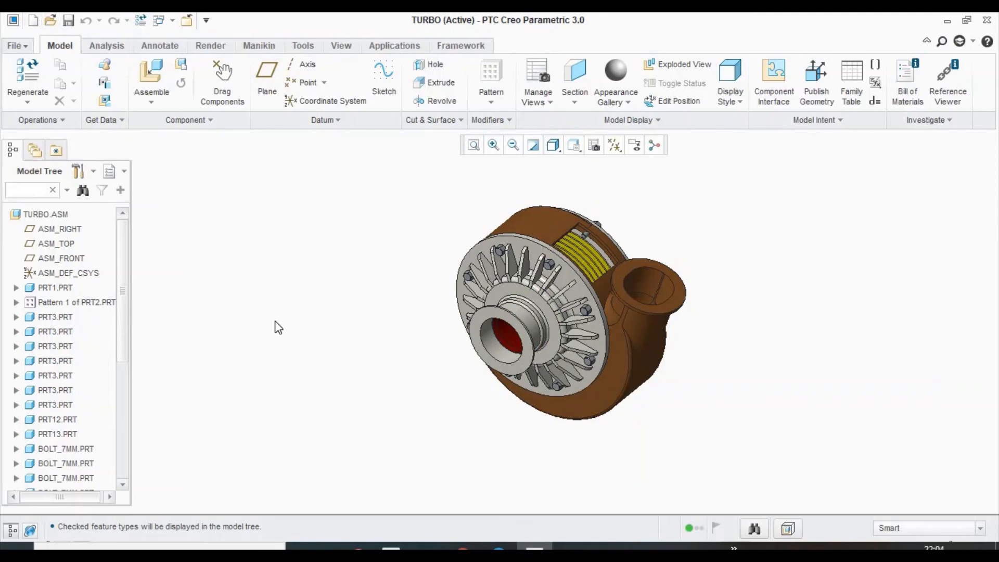
mouse_move(282, 319)
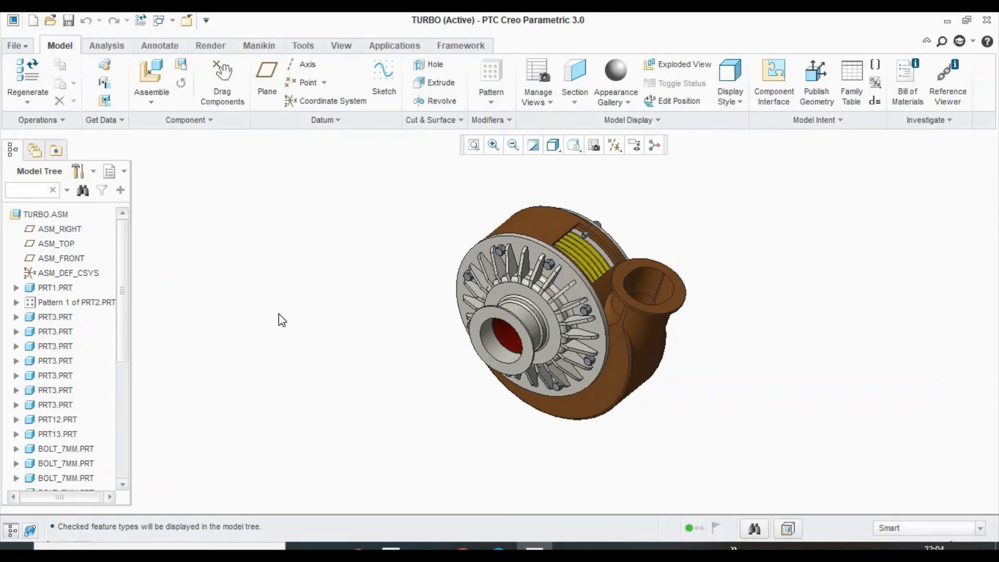